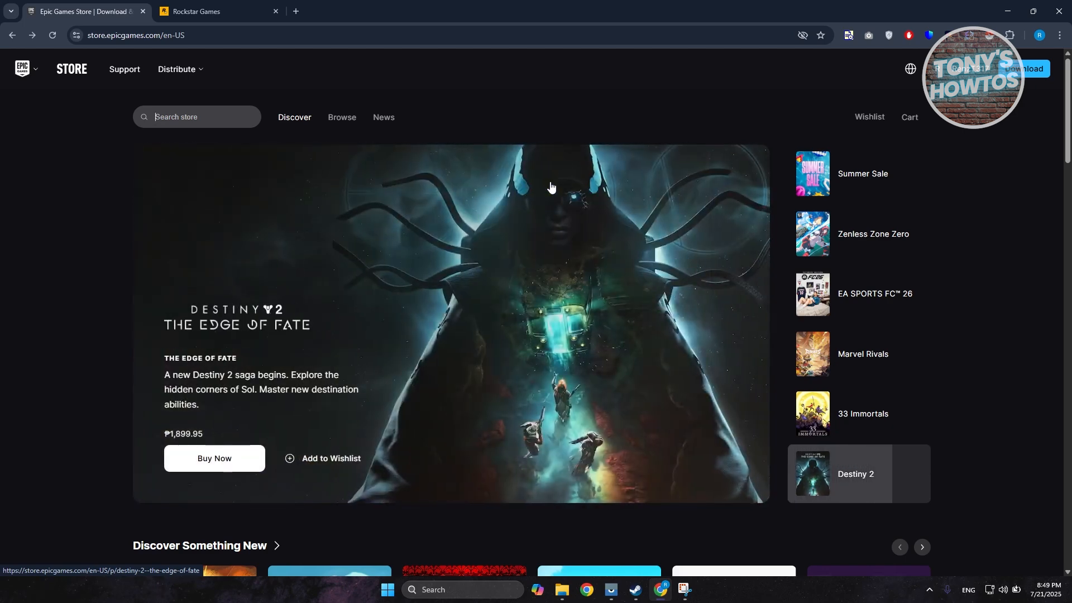
mouse_move(857, 173)
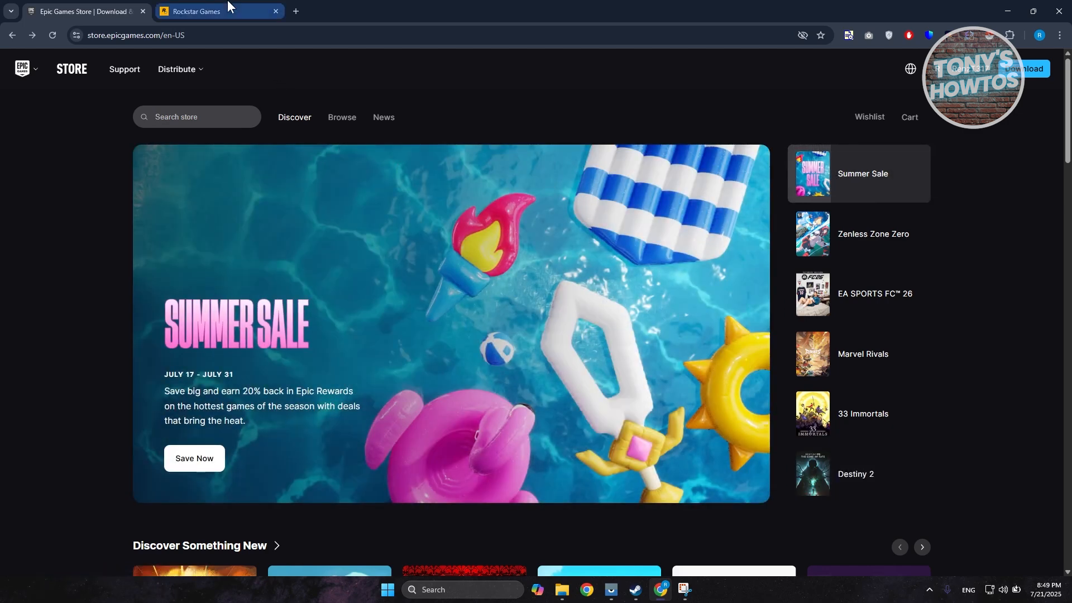
Switch from the Epic Games Store page to the Rockstar Games browser tab
left_click(205, 11)
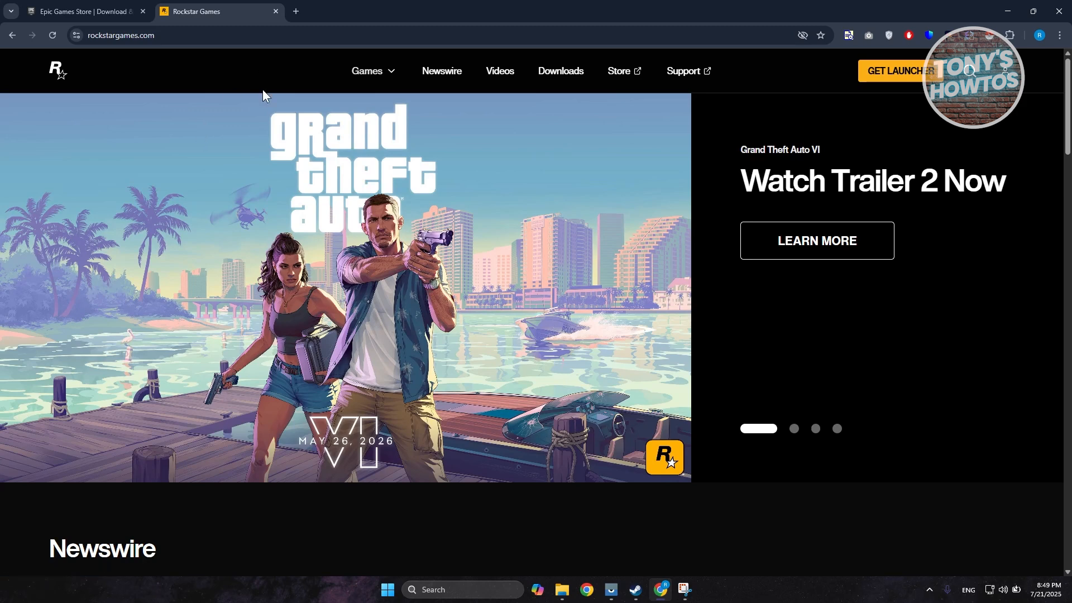
mouse_move(147, 96)
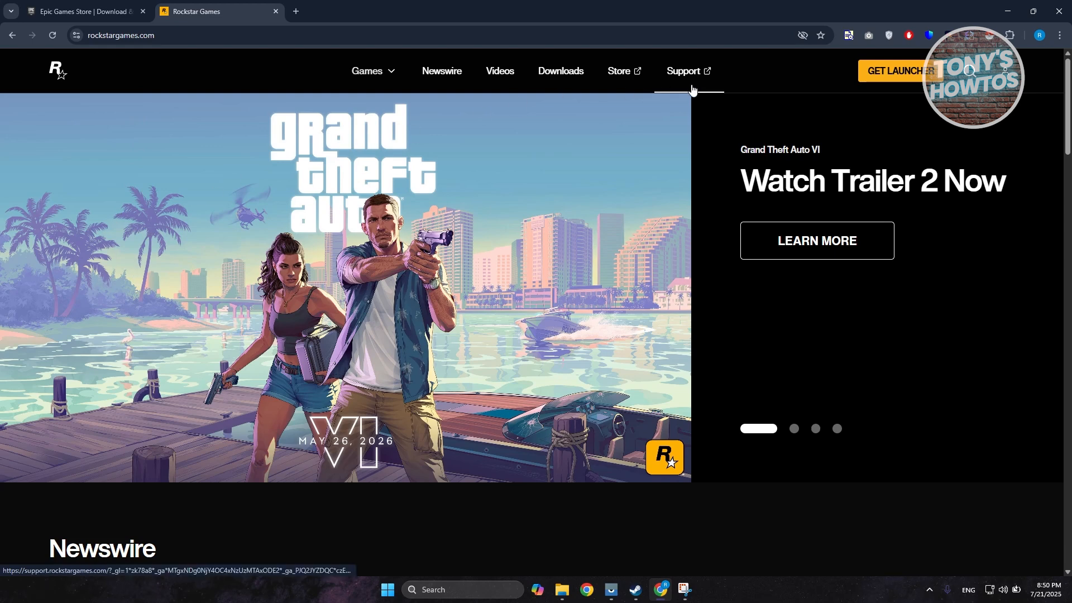
Go to Rockstar Support from the header and start a new request
left_click(683, 70)
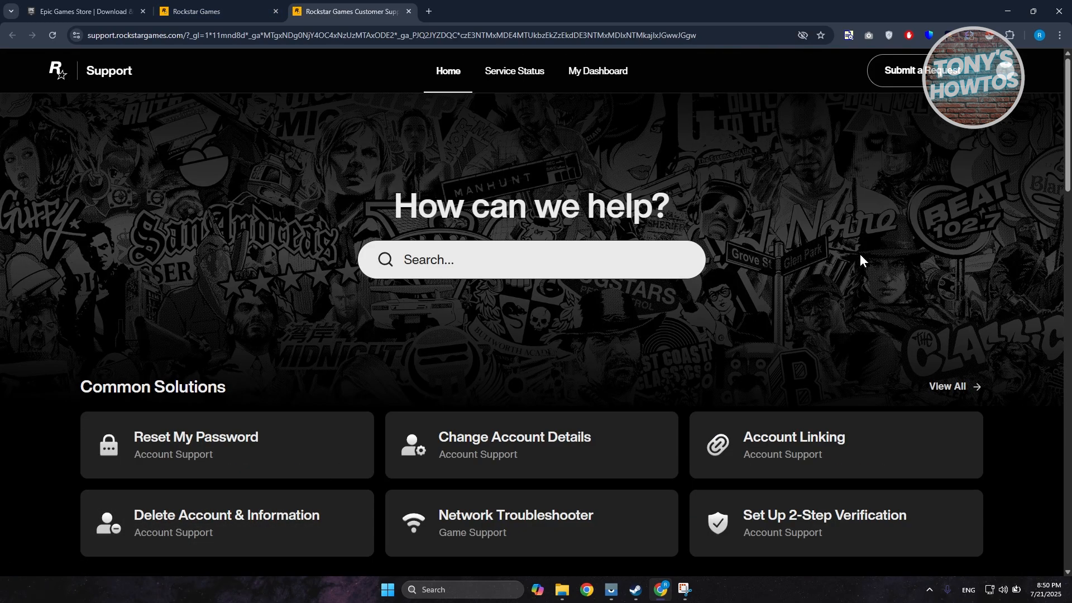
mouse_move(929, 70)
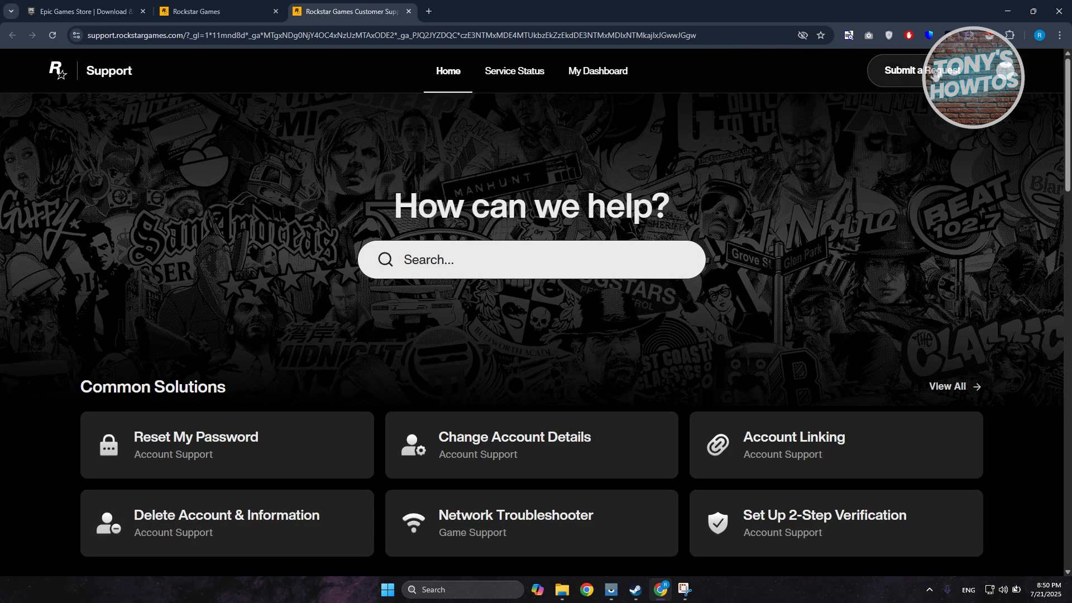
left_click(919, 70)
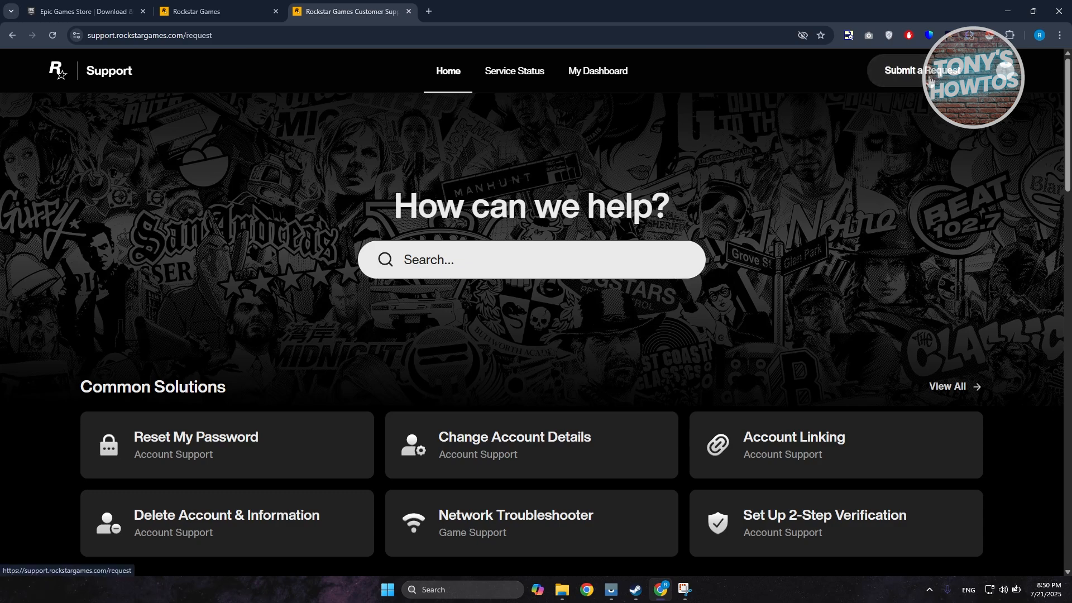
Set the request topic to Account, then Account settings, then Linking / unlinking accounts
left_click(921, 70)
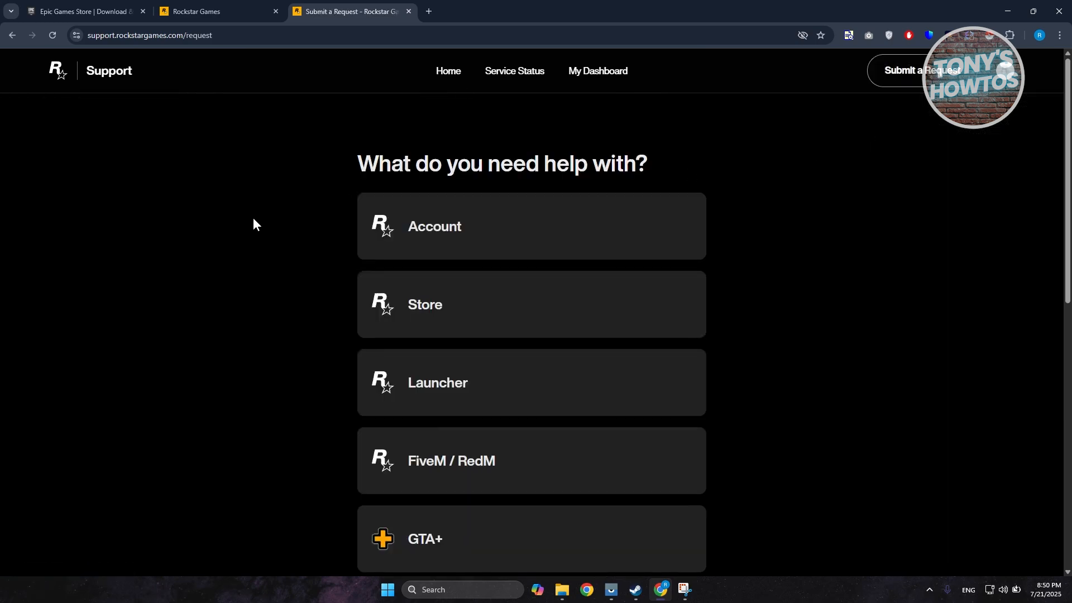
scroll("down", 3)
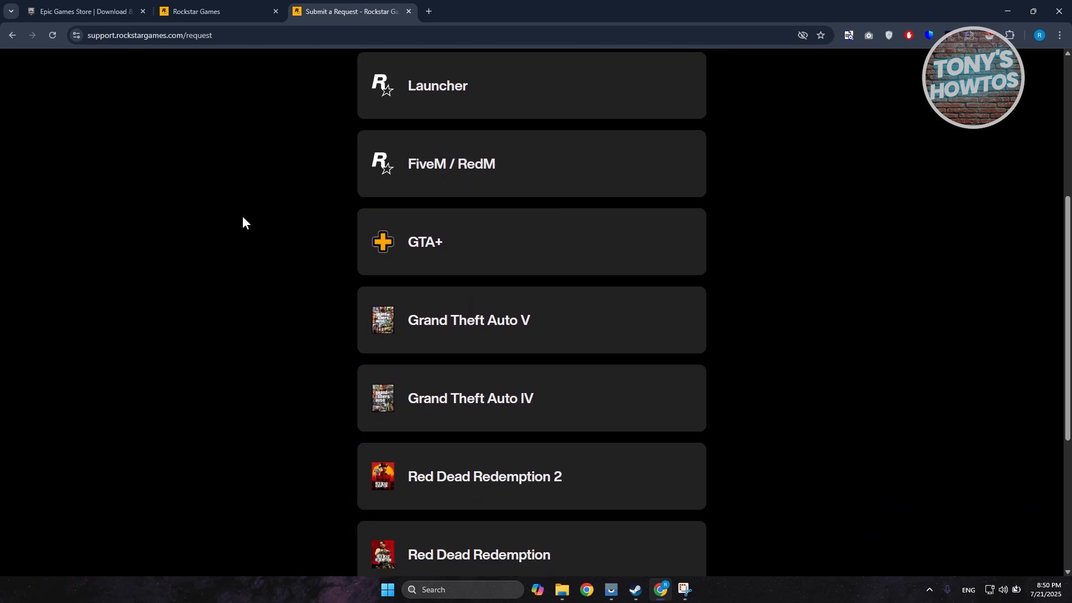
scroll("up", 3)
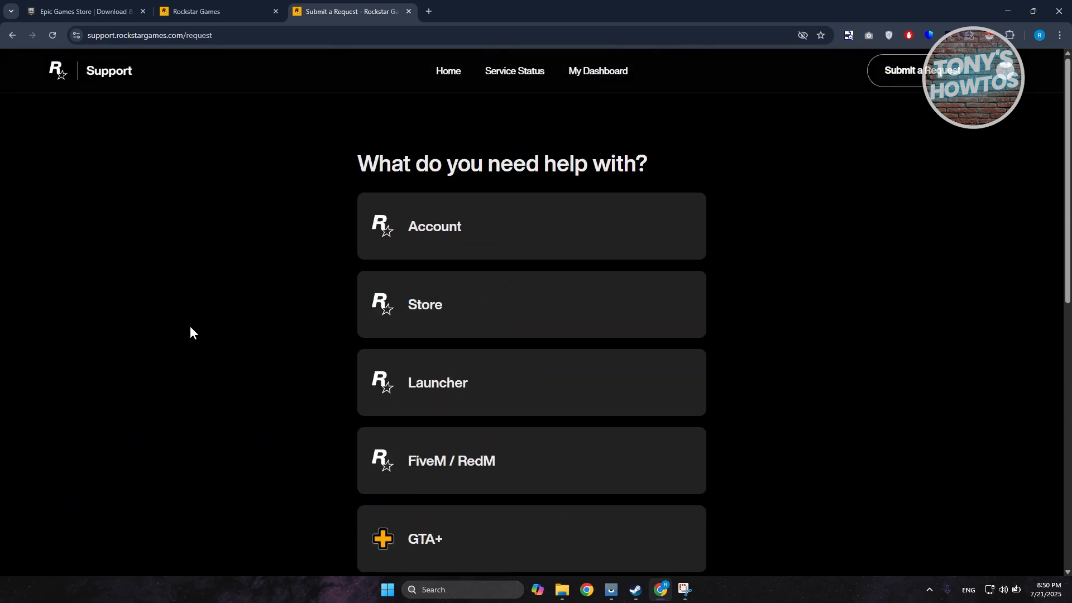
mouse_move(399, 253)
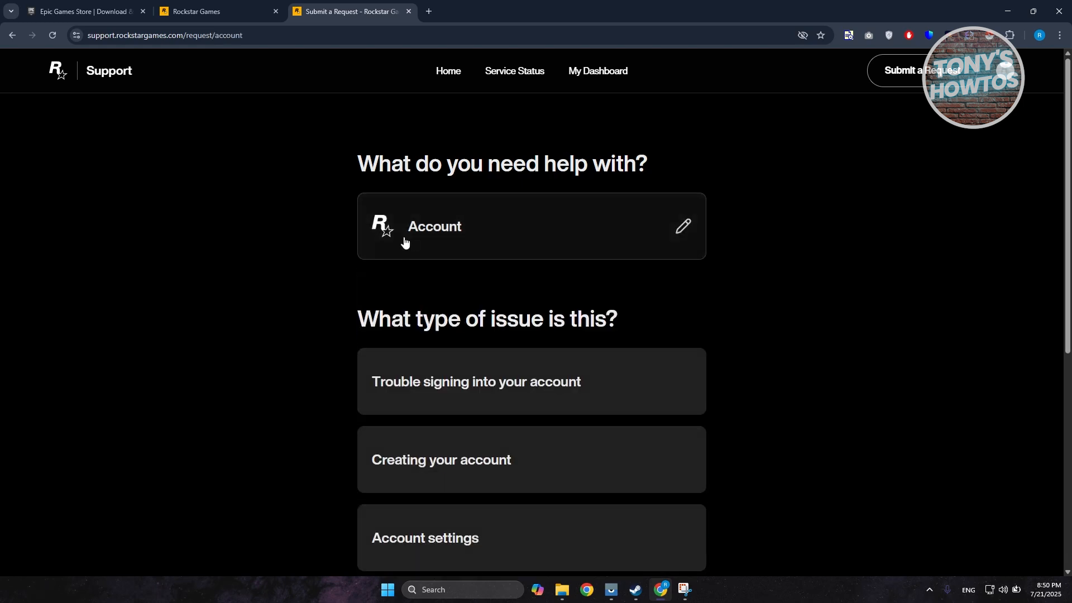
scroll("down", 3)
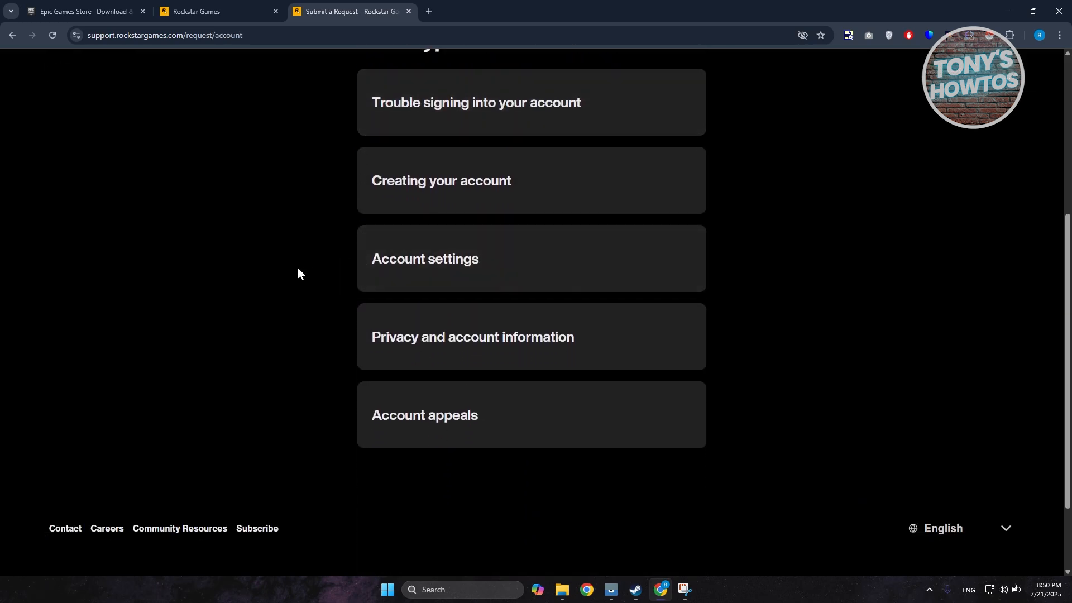
scroll("up", 3)
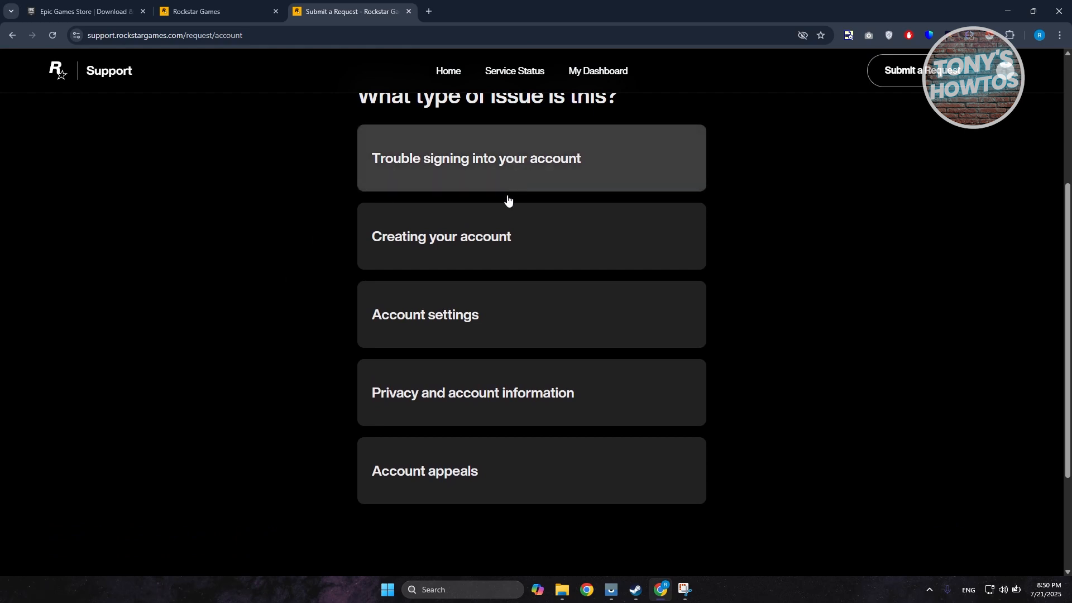
left_click(424, 313)
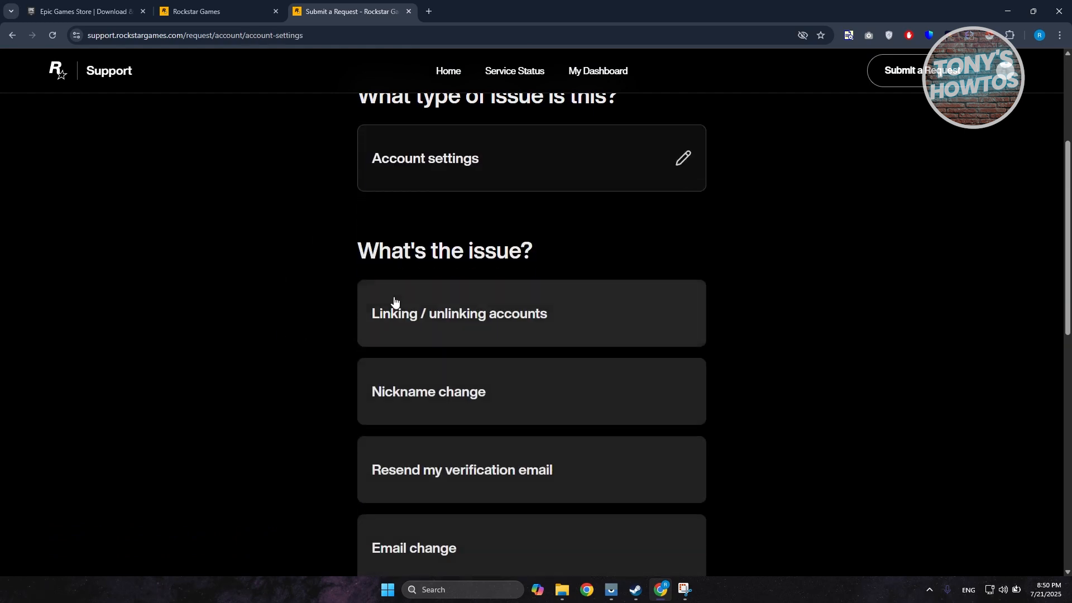
left_click(459, 313)
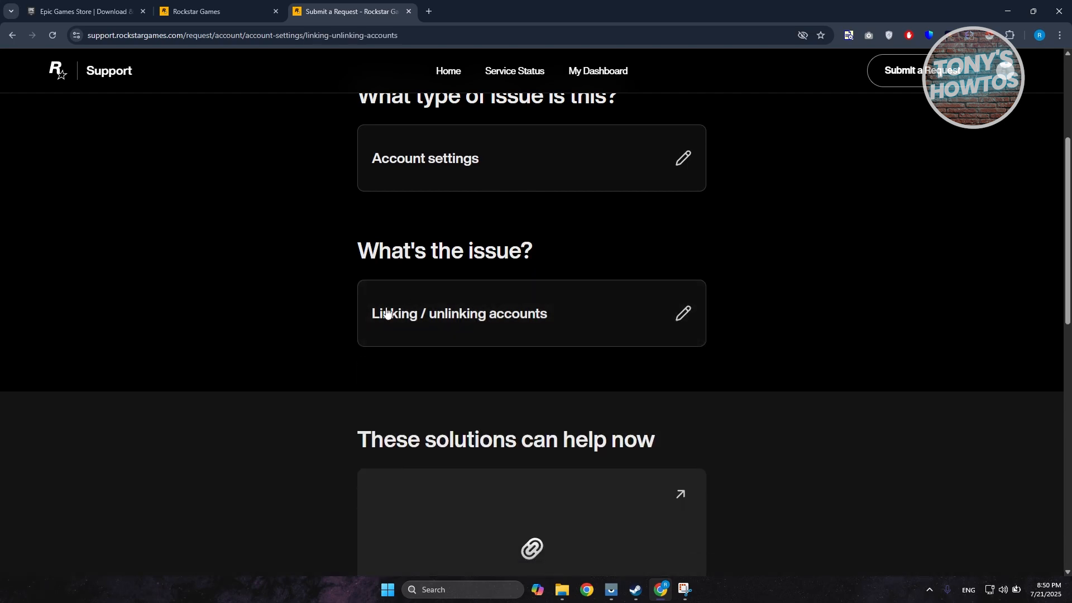
Enter 'Assistance on unlinking epicgames and rockstar games accounts' as the ticket's additional details
scroll("down", 3)
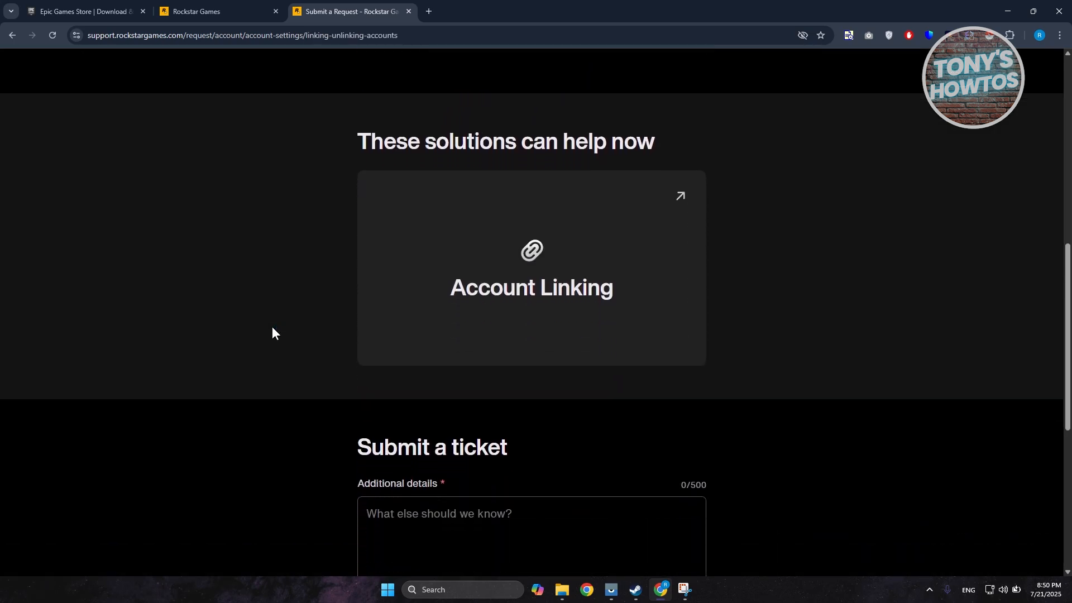
scroll("down", 3)
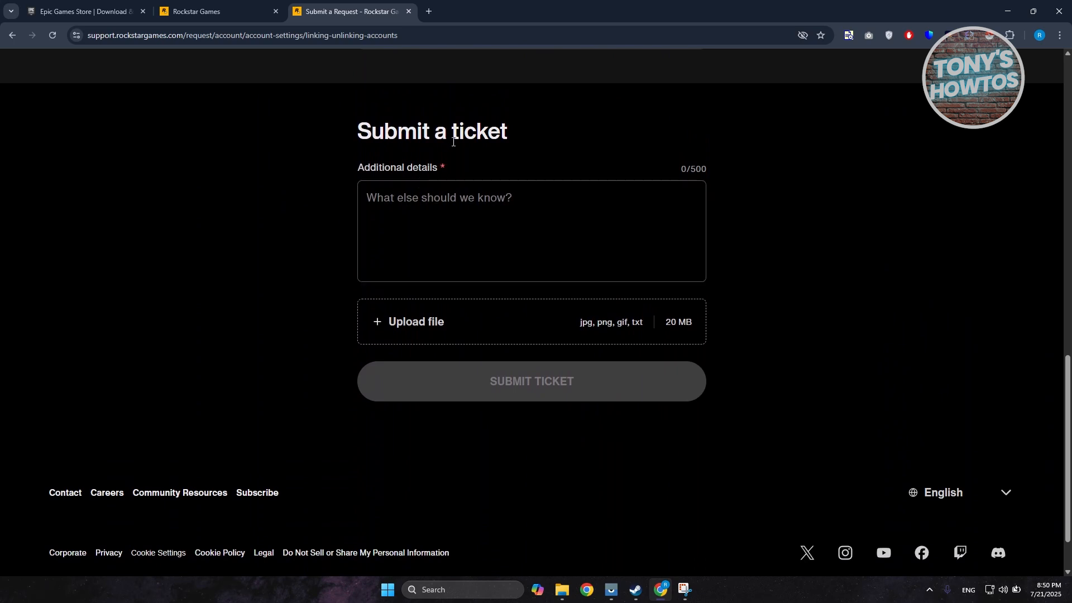
left_click(531, 231)
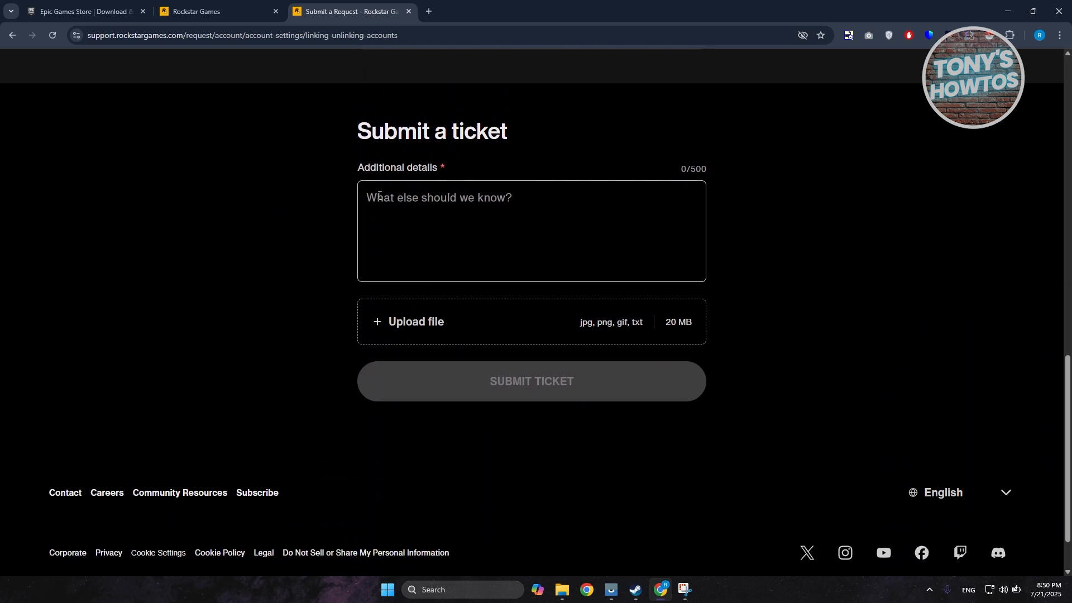
mouse_move(393, 213)
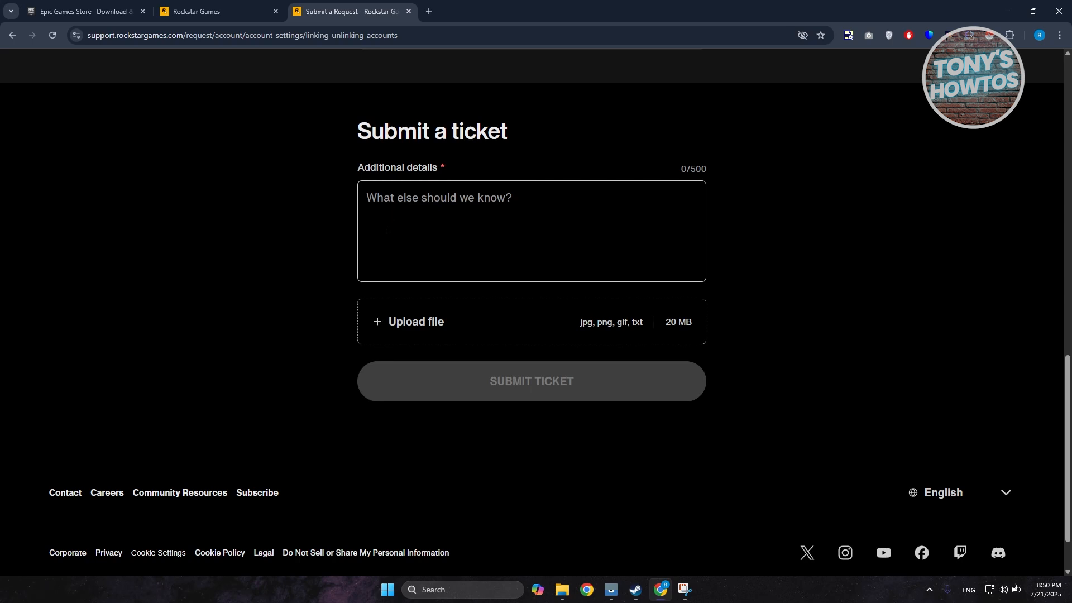
type("Assistance on unlinking epicgames and rockstar games accounts")
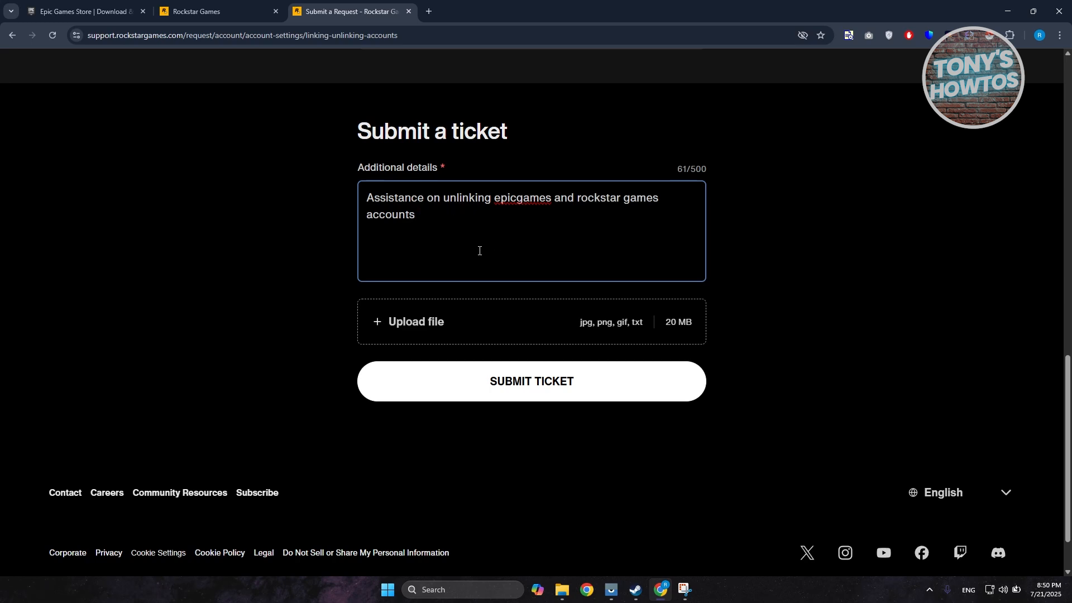
mouse_move(442, 329)
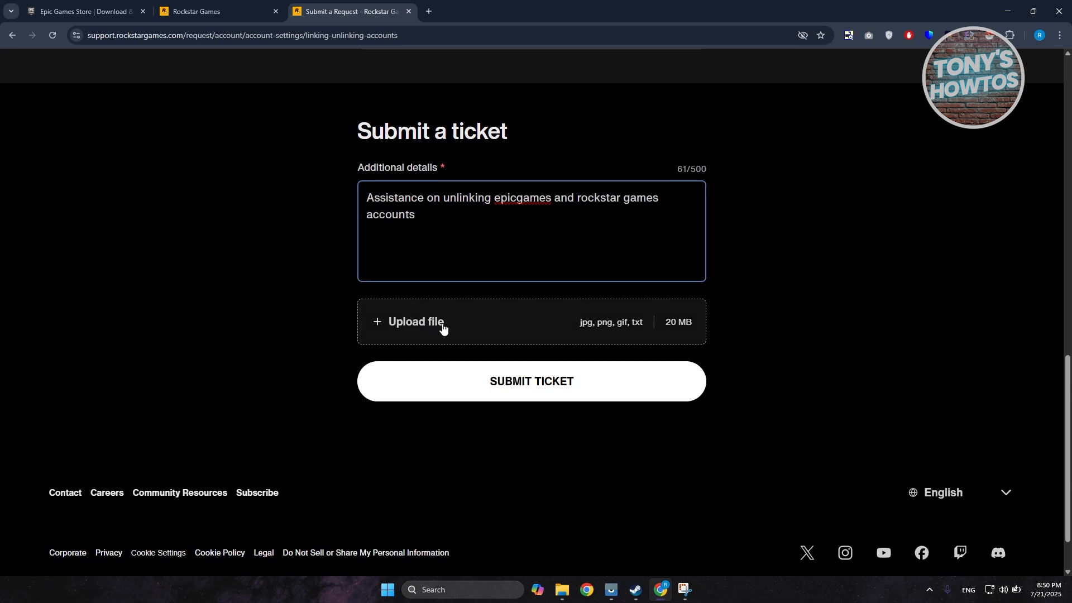
mouse_move(154, 121)
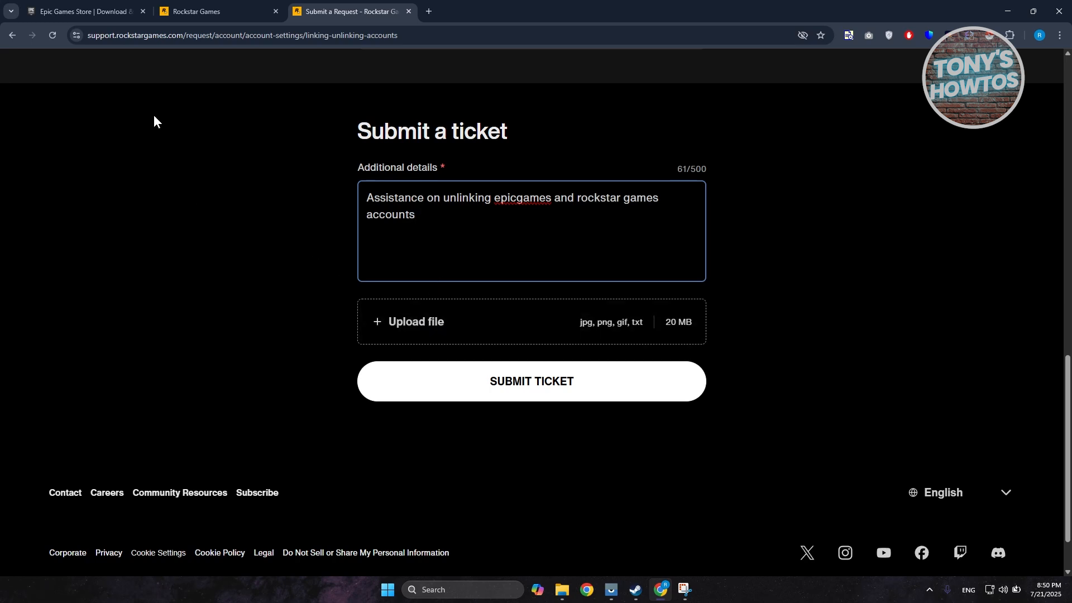
Return to the Epic Games Store tab and open the Epic account settings page
left_click(82, 11)
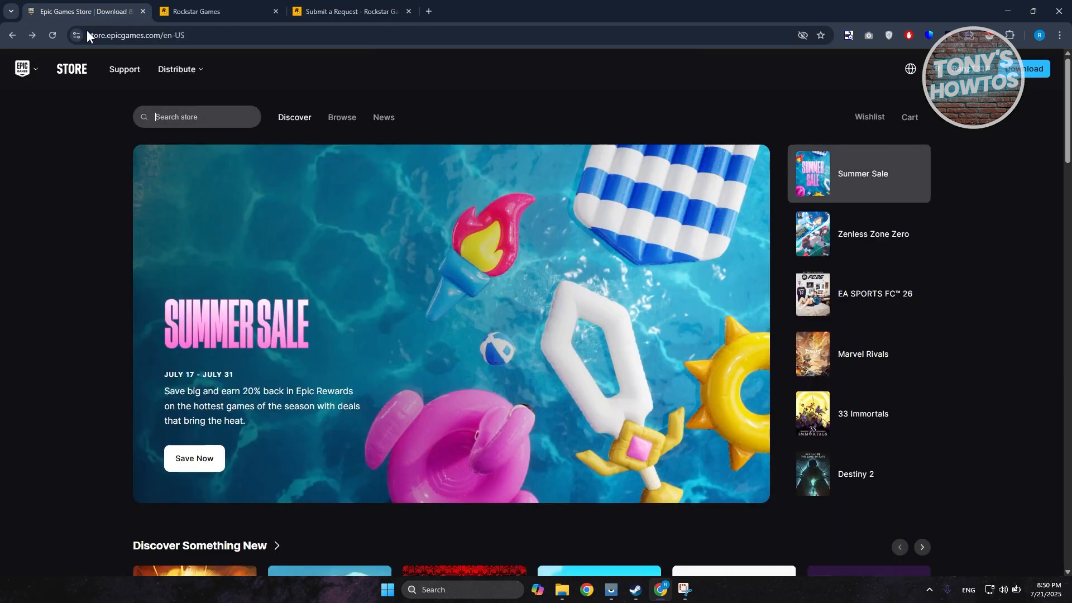
mouse_move(48, 388)
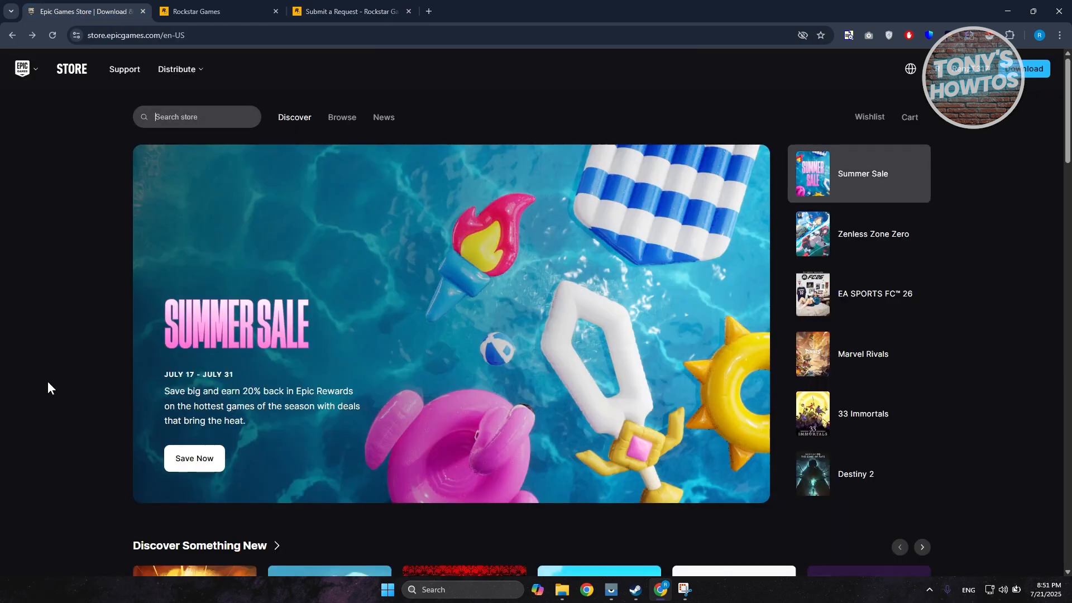
mouse_move(945, 78)
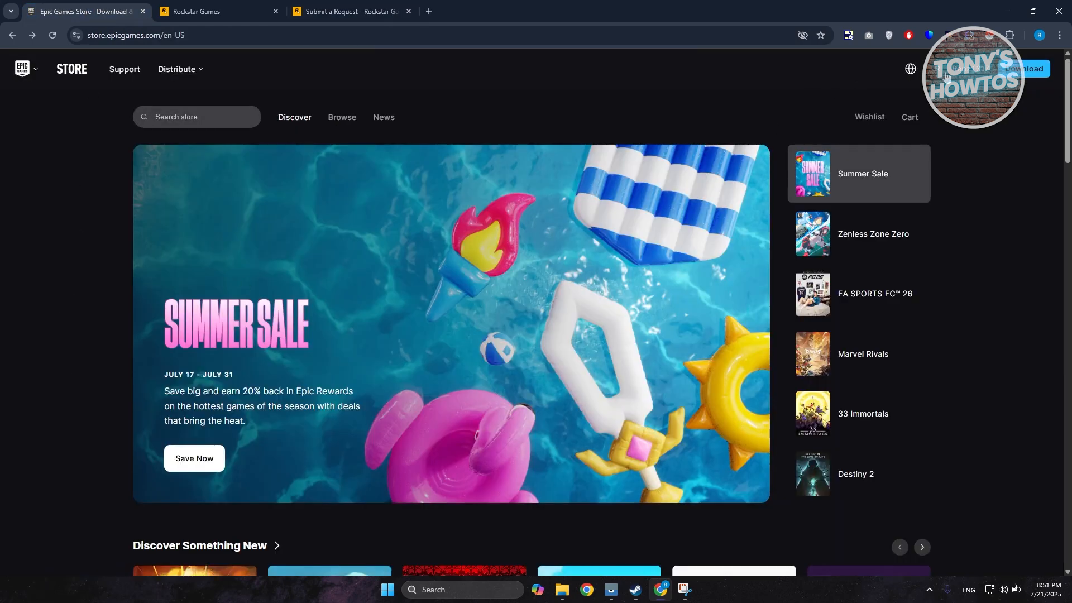
left_click(968, 75)
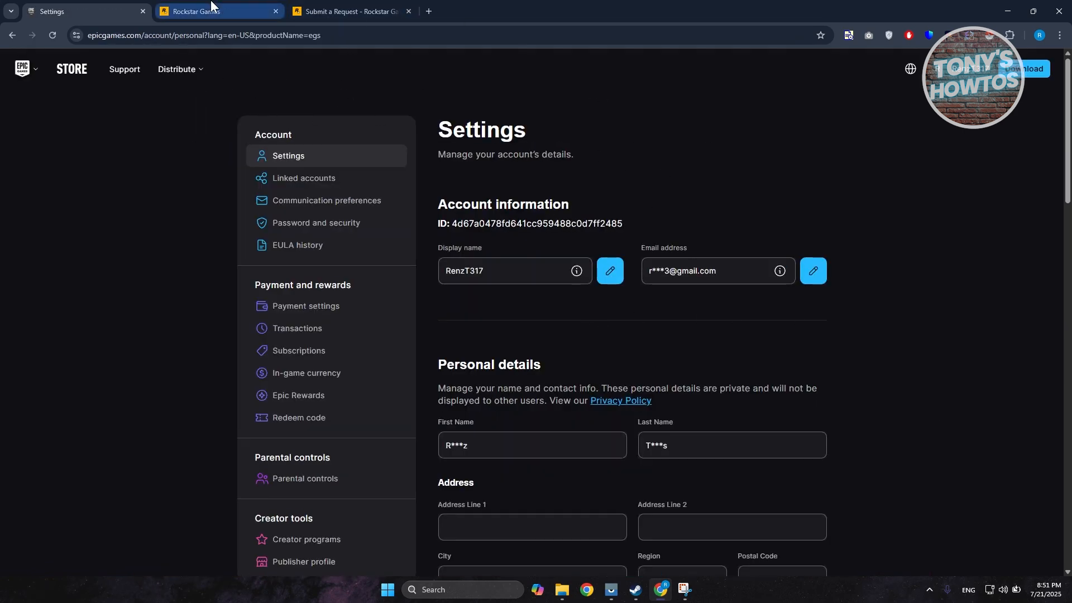
Switch back to the Submit a Request tab with the filled unlinking ticket
left_click(348, 11)
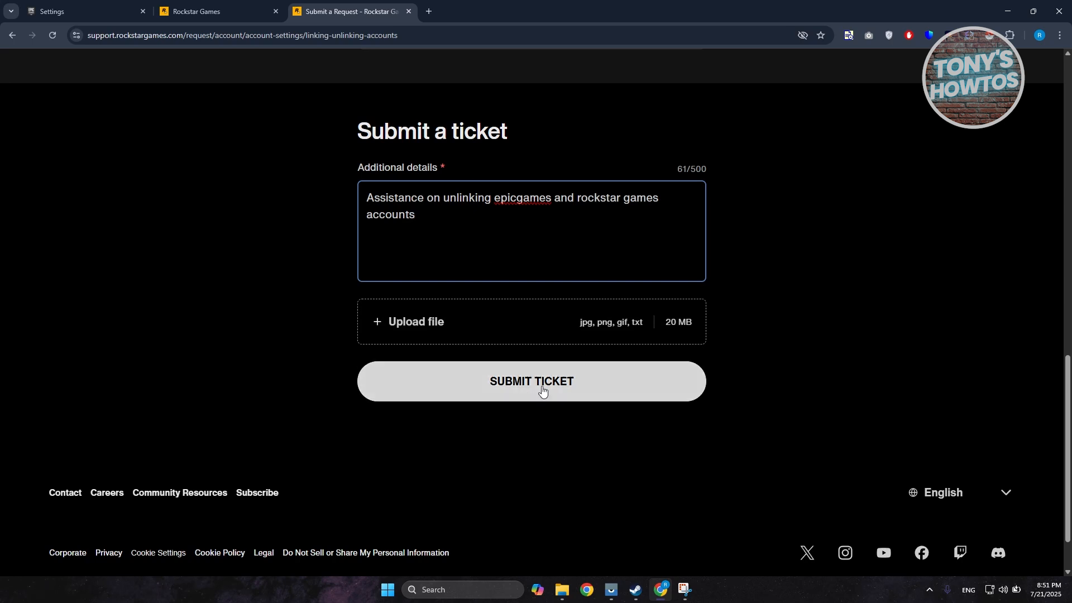
mouse_move(784, 337)
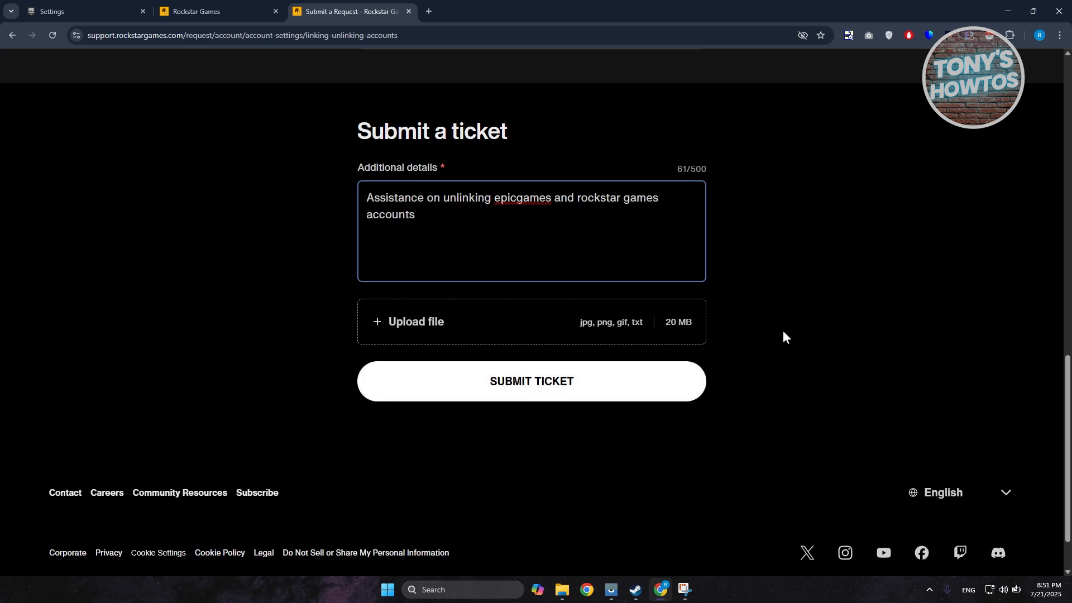